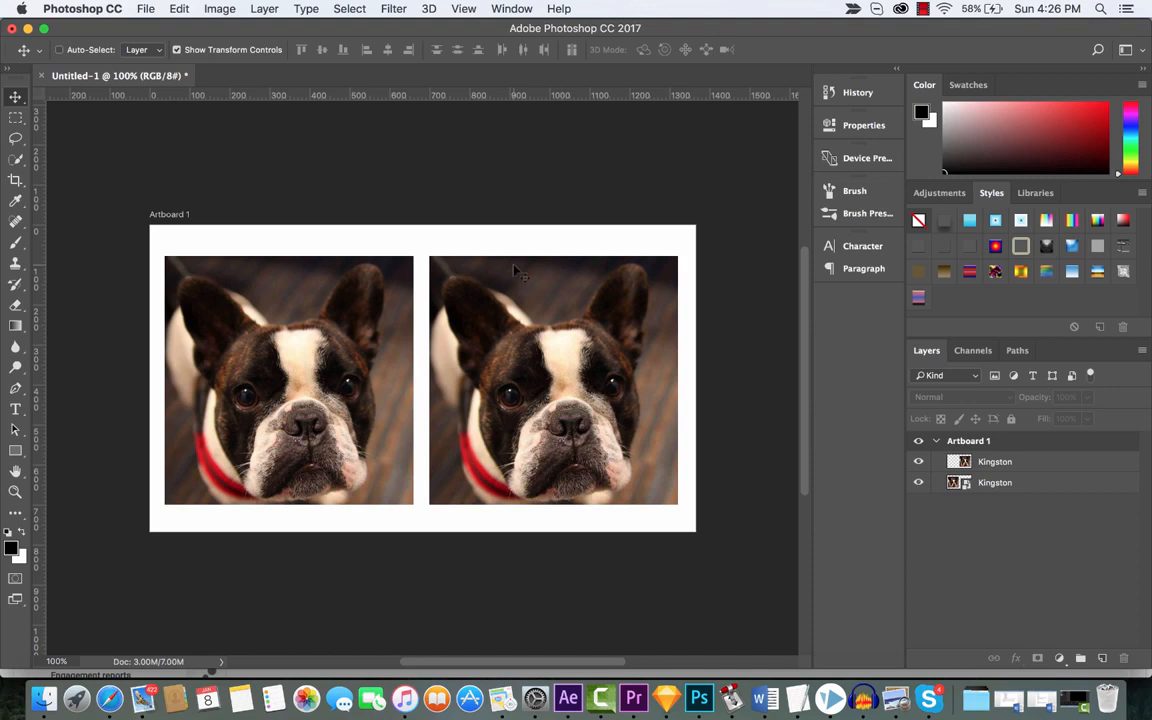
mouse_move(980, 540)
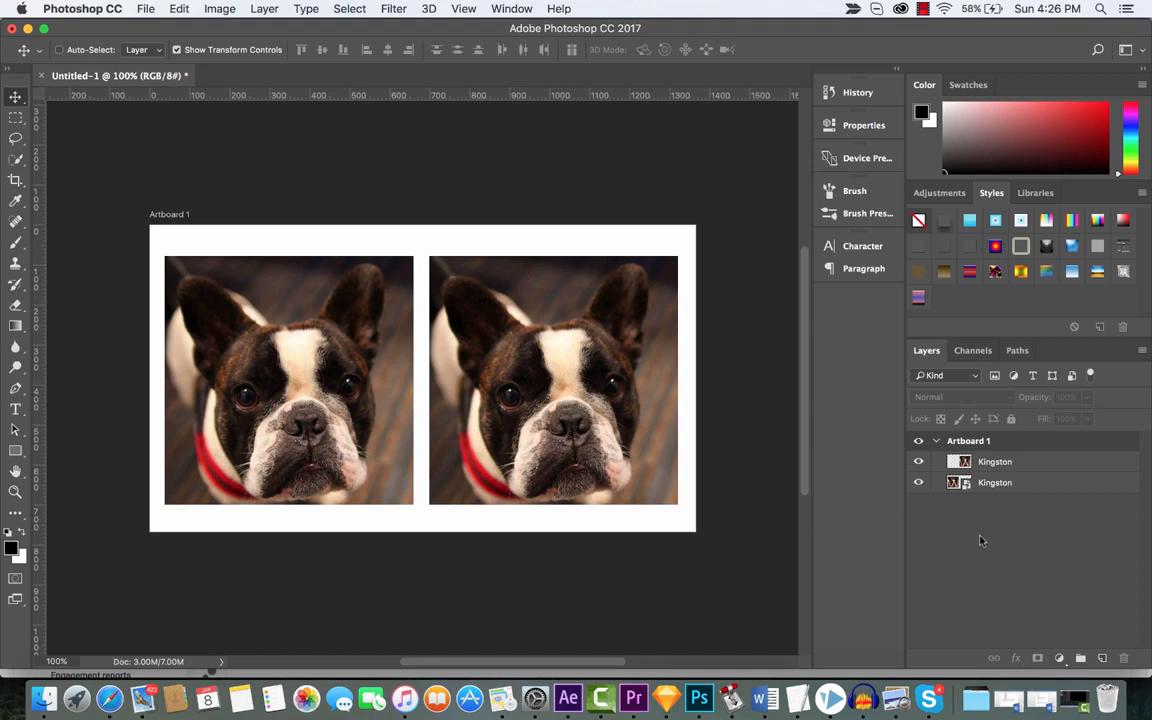
mouse_move(458, 374)
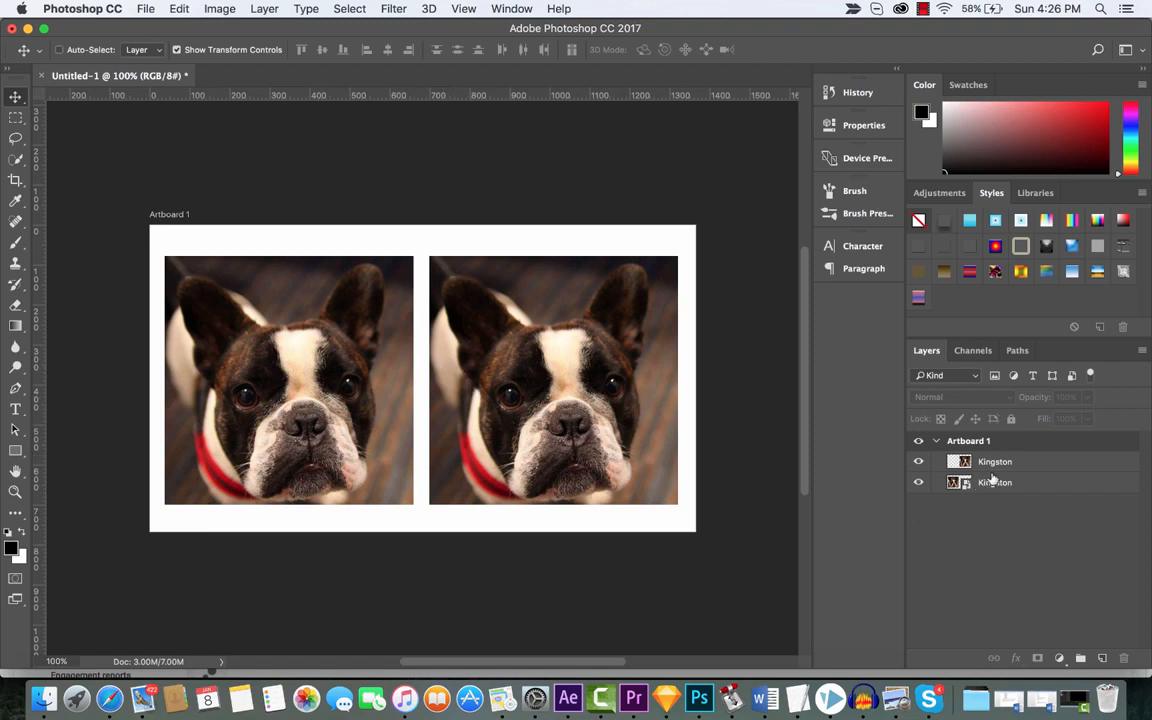
Select the top Kingston layer holding the right dog photo
click(995, 461)
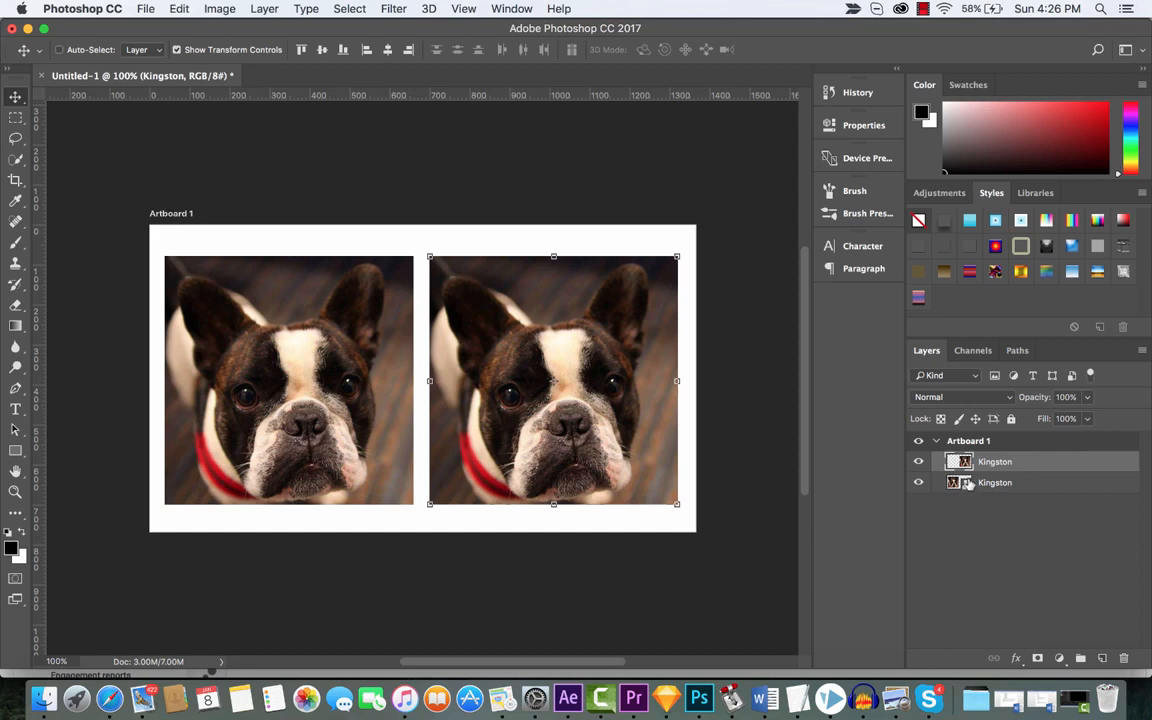
mouse_move(966, 528)
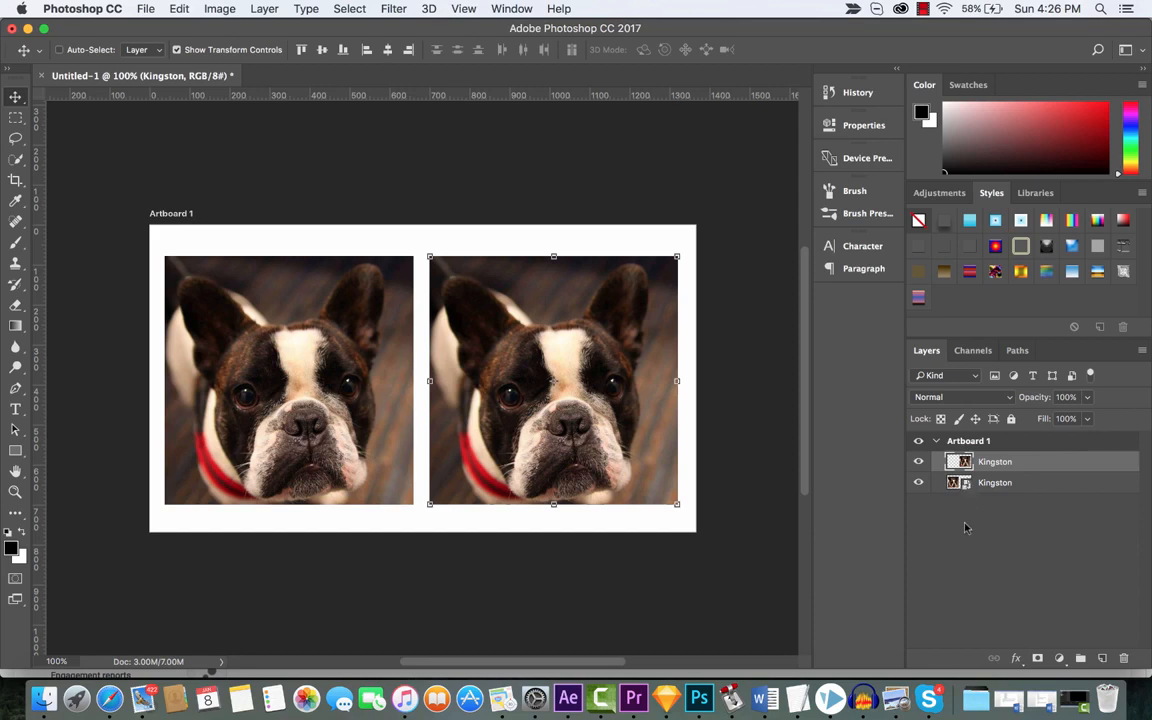
right_click(960, 461)
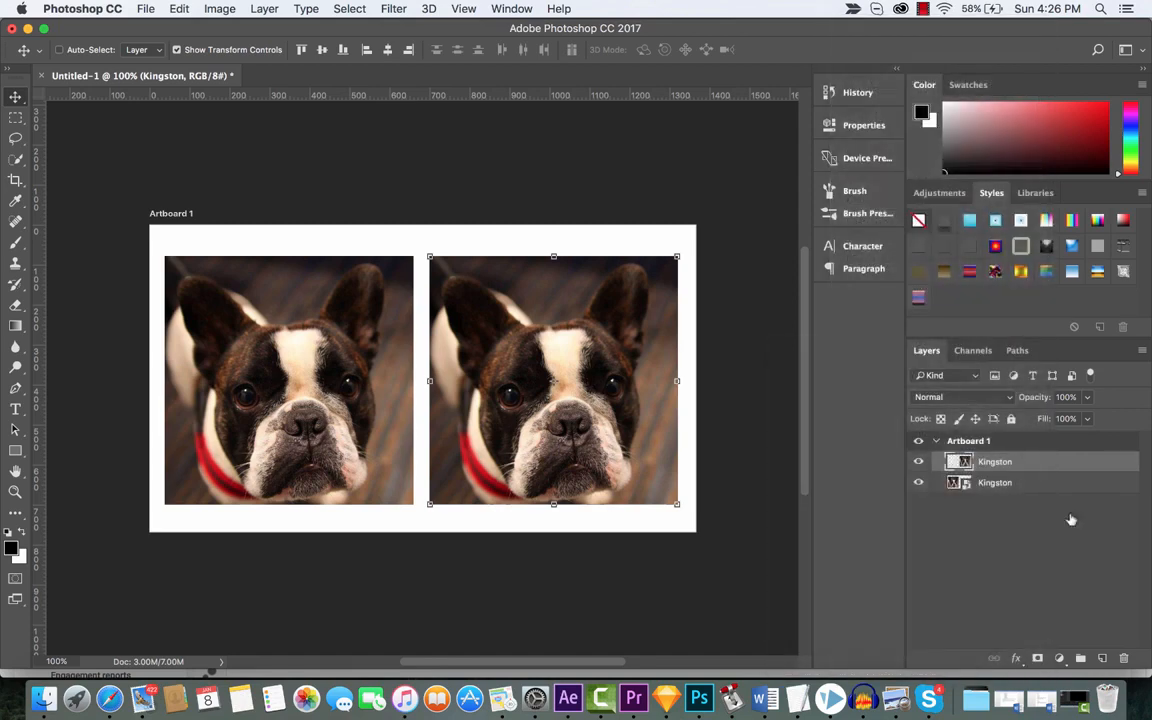
Select the bottom Kingston smart object layer and enlarge the left photo slightly
click(995, 482)
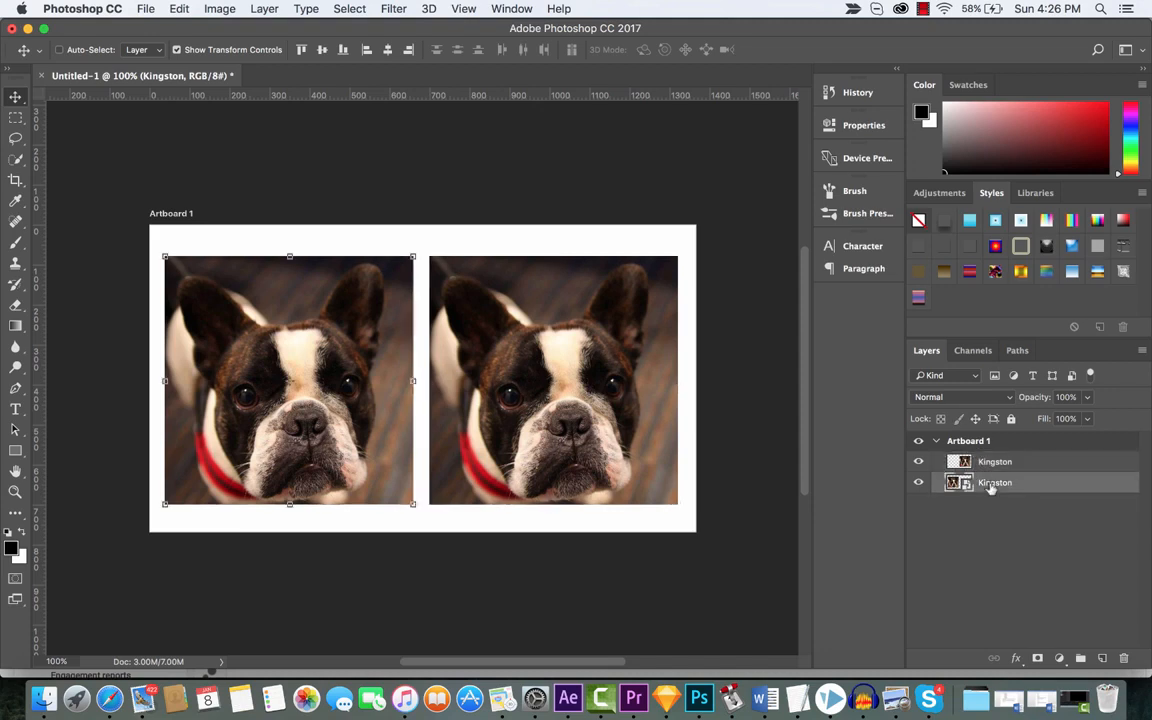
mouse_move(987, 497)
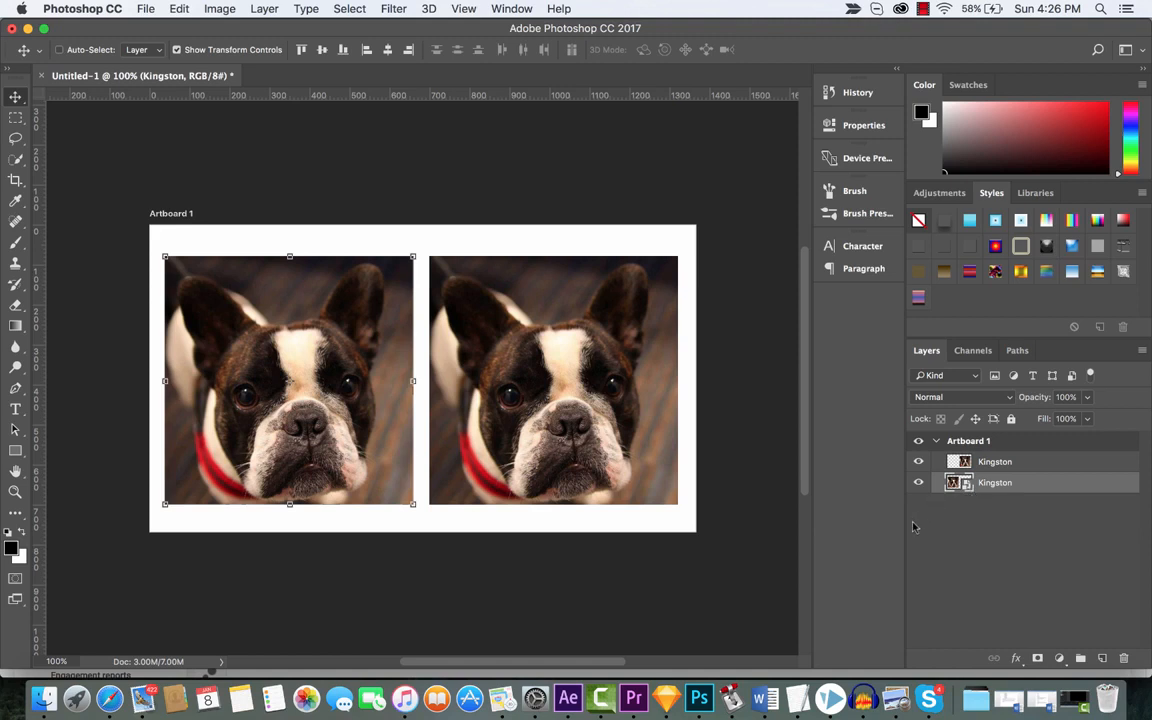
mouse_move(750, 350)
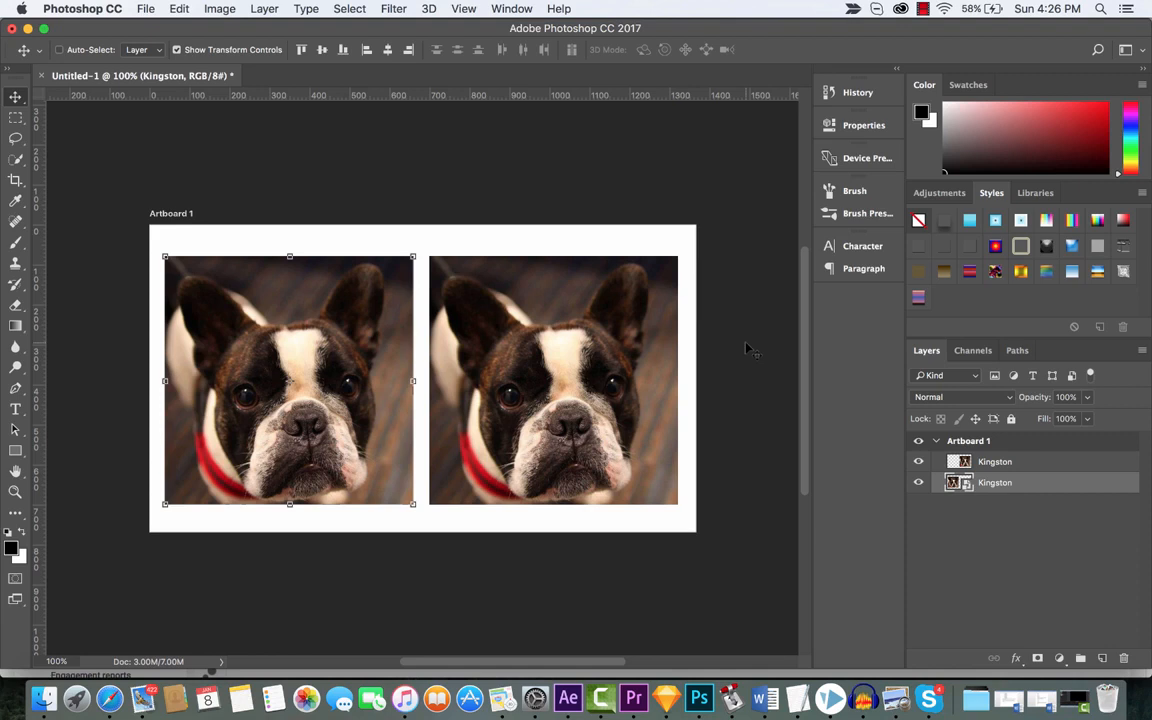
mouse_move(530, 337)
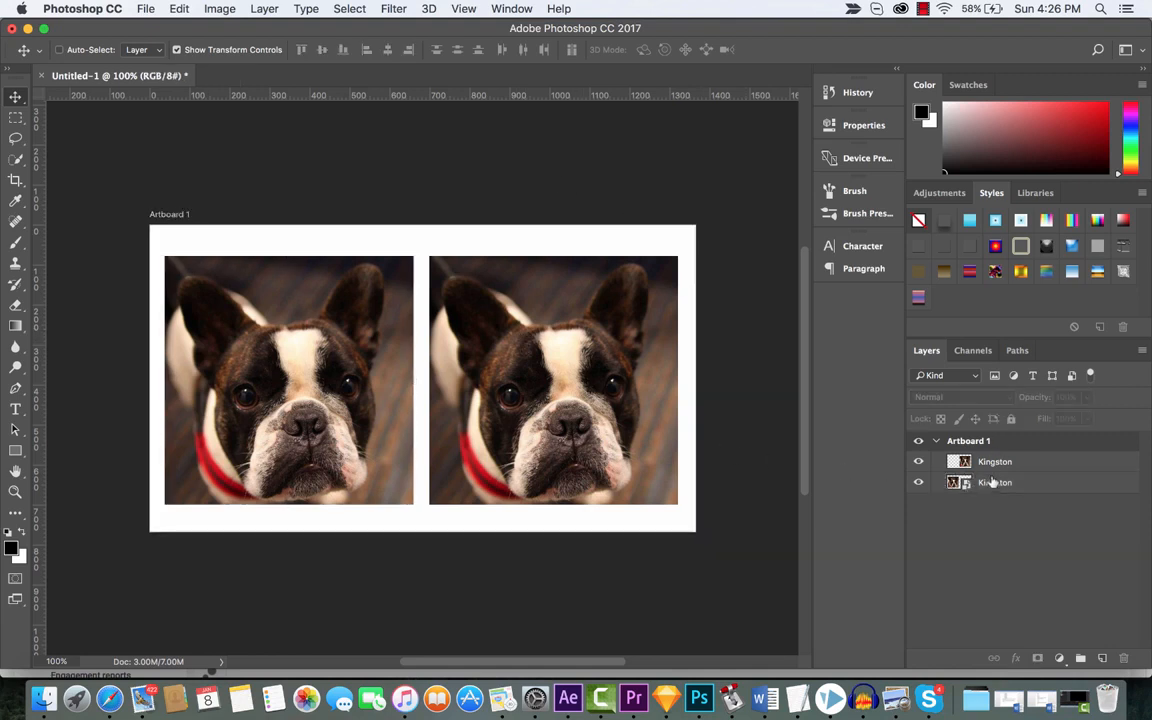
click(995, 482)
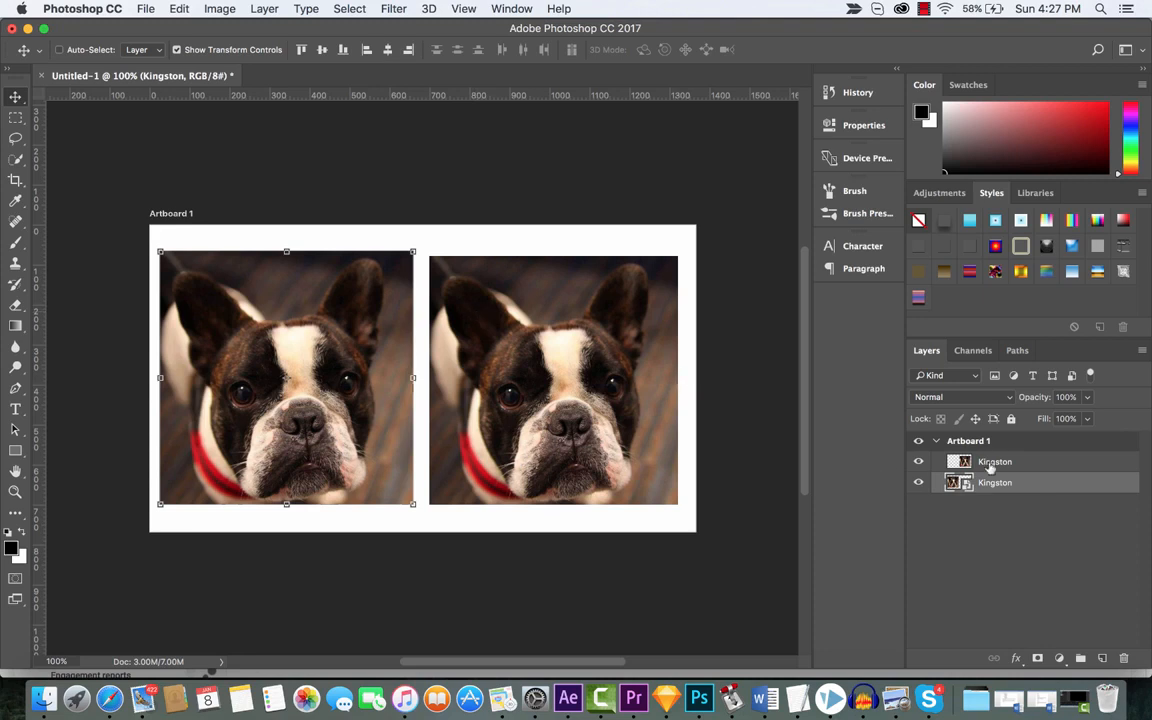
Scale the top Kingston raster layer down and back up, leaving it blurred
click(995, 461)
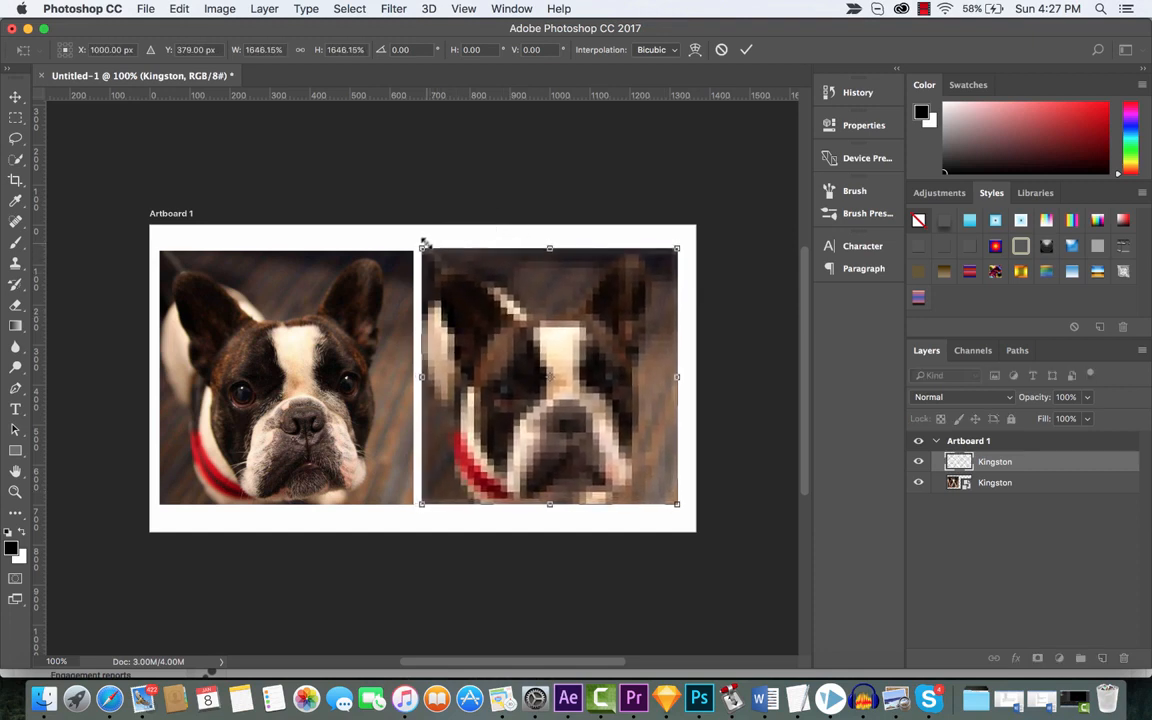
click(746, 49)
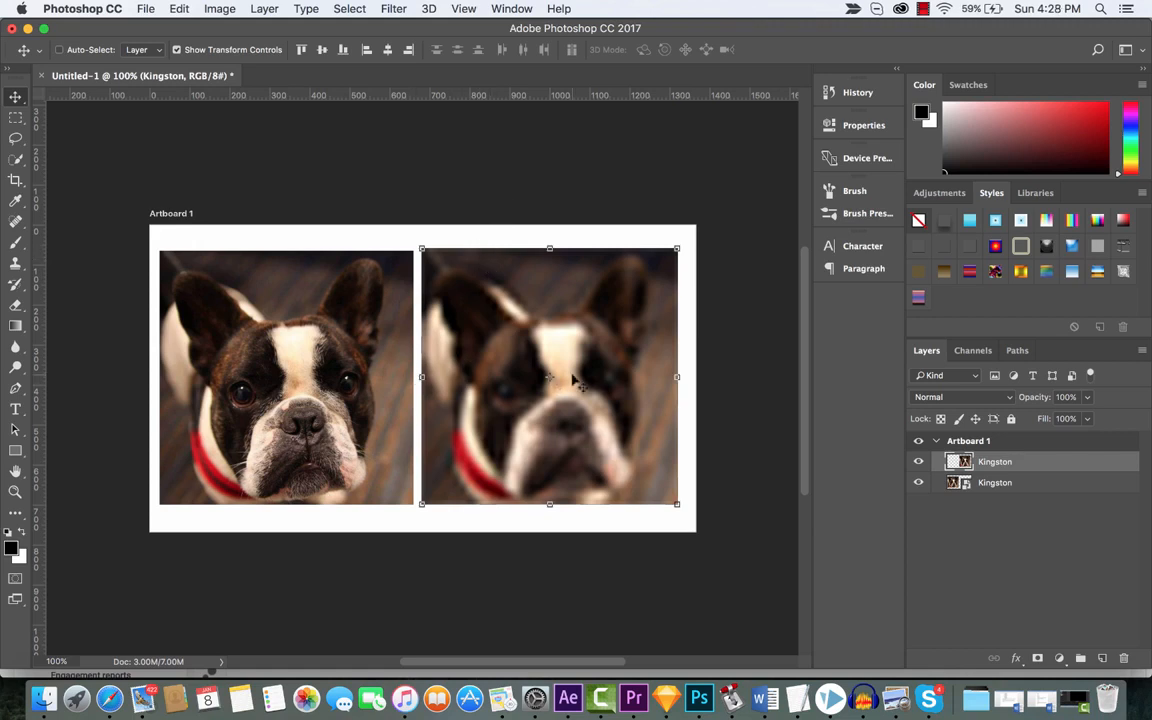
mouse_move(375, 373)
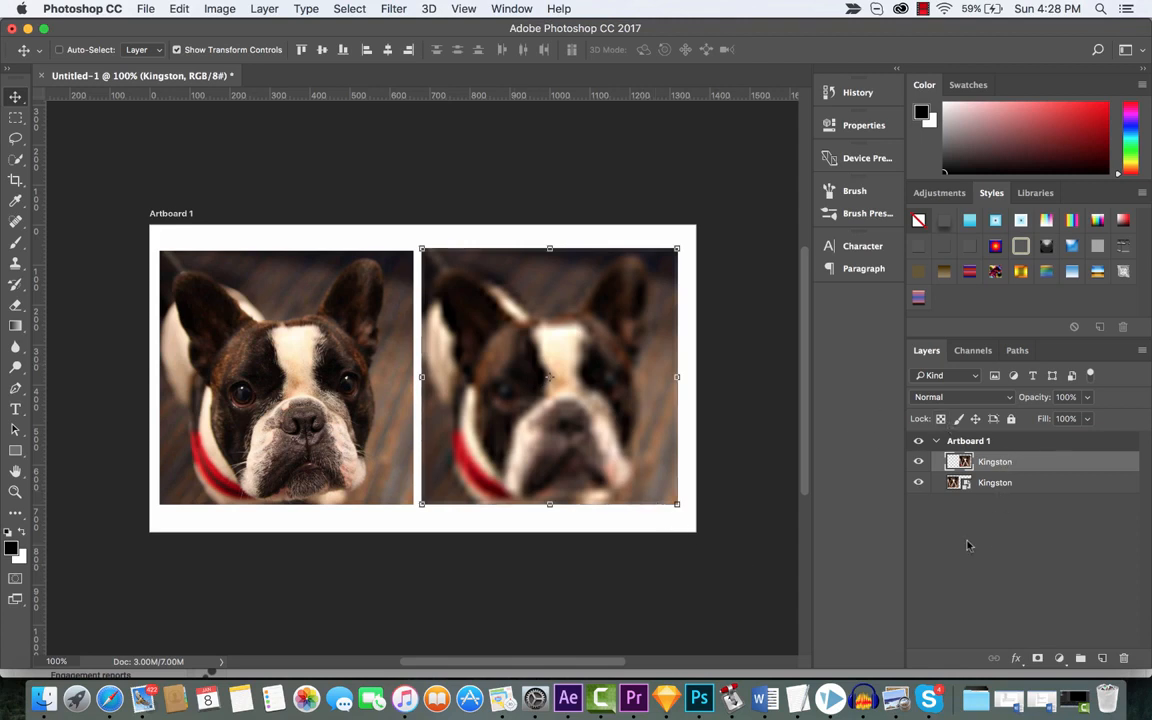
click(995, 482)
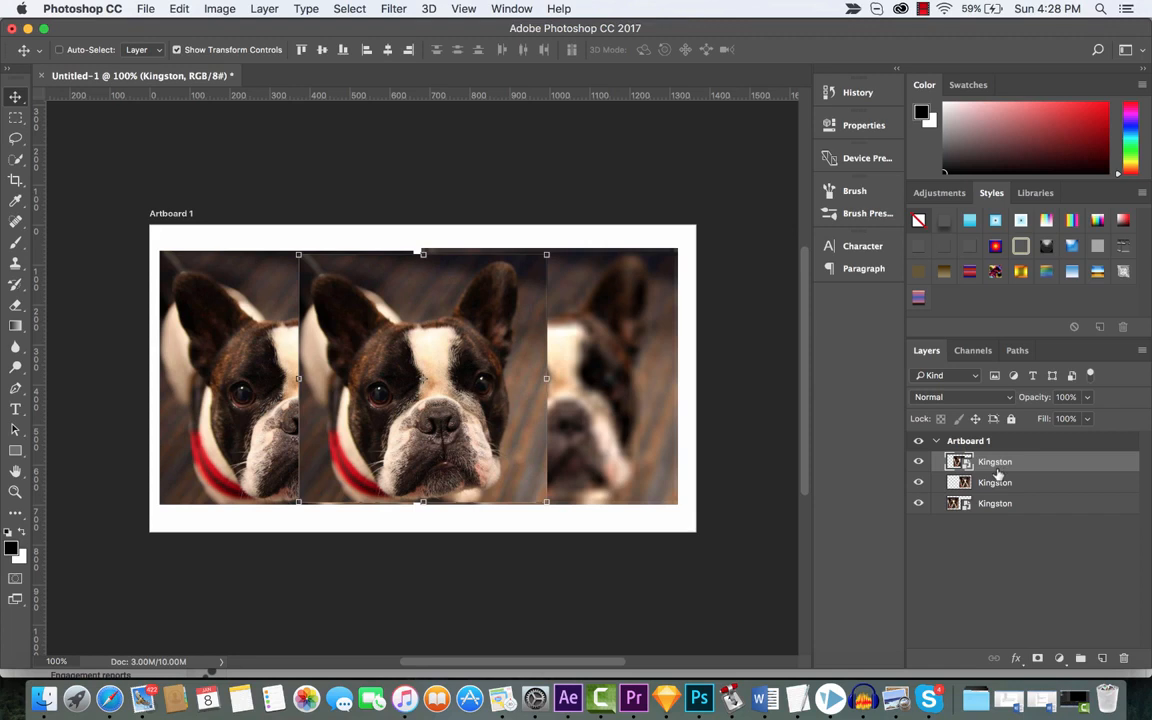
Convert the new top Kingston layer to a smart object via its context menu
right_click(995, 461)
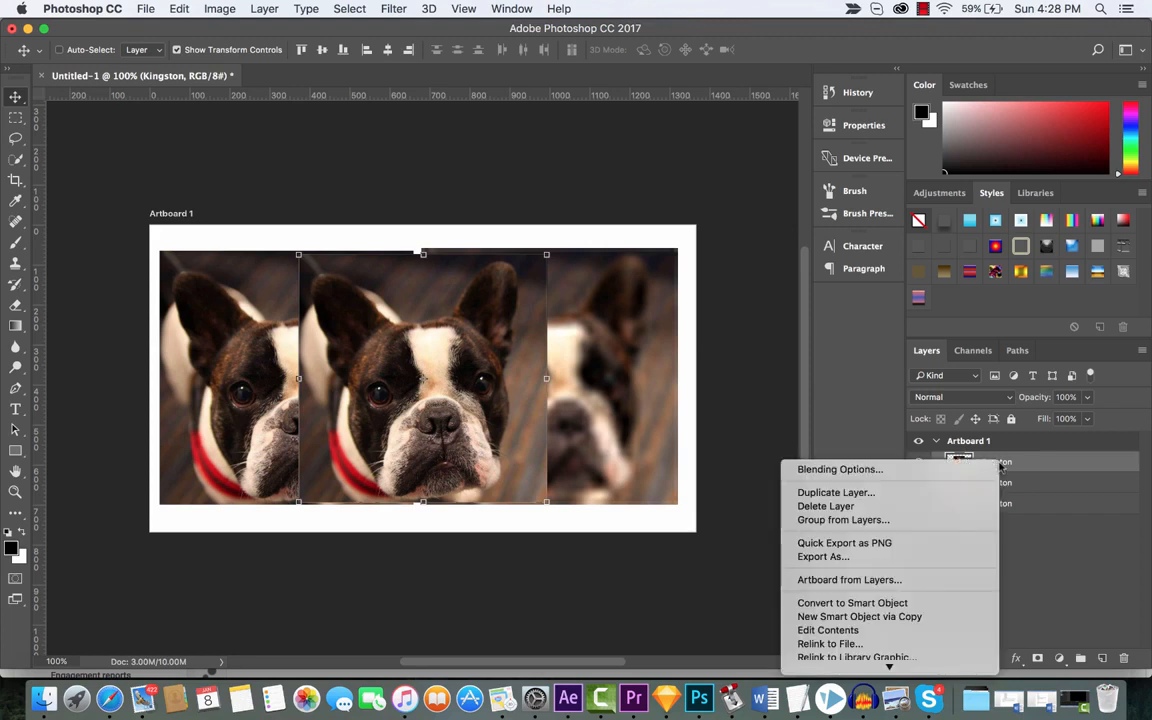
mouse_move(899, 592)
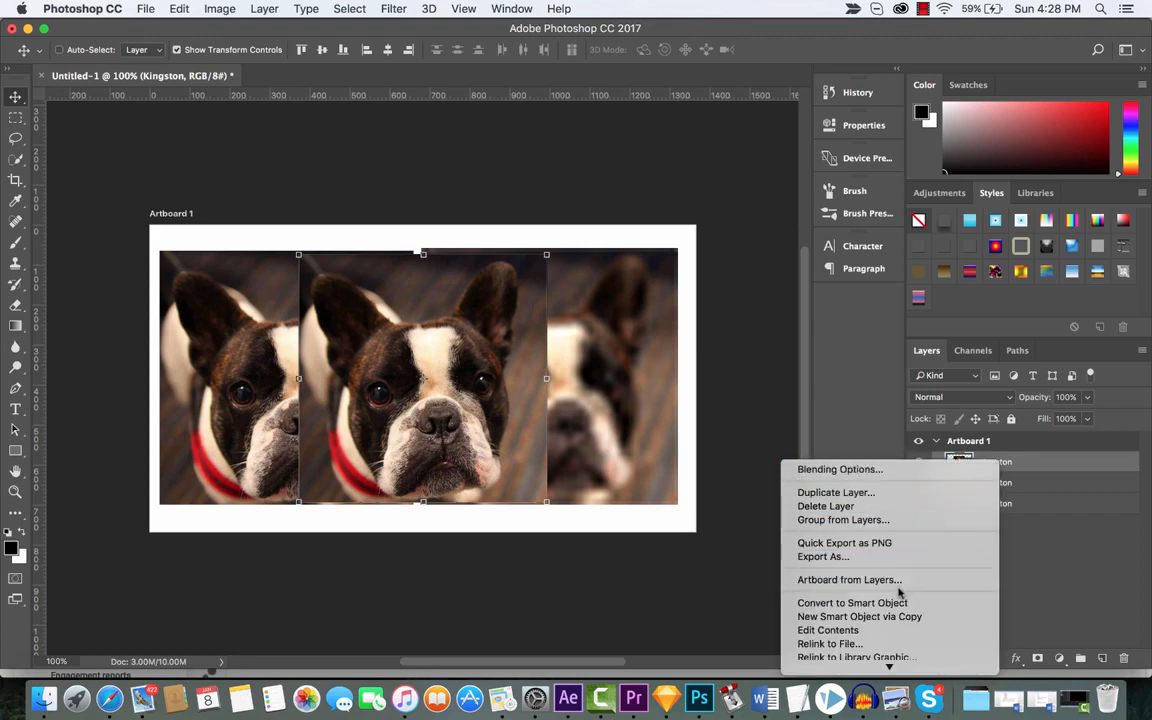
mouse_move(852, 602)
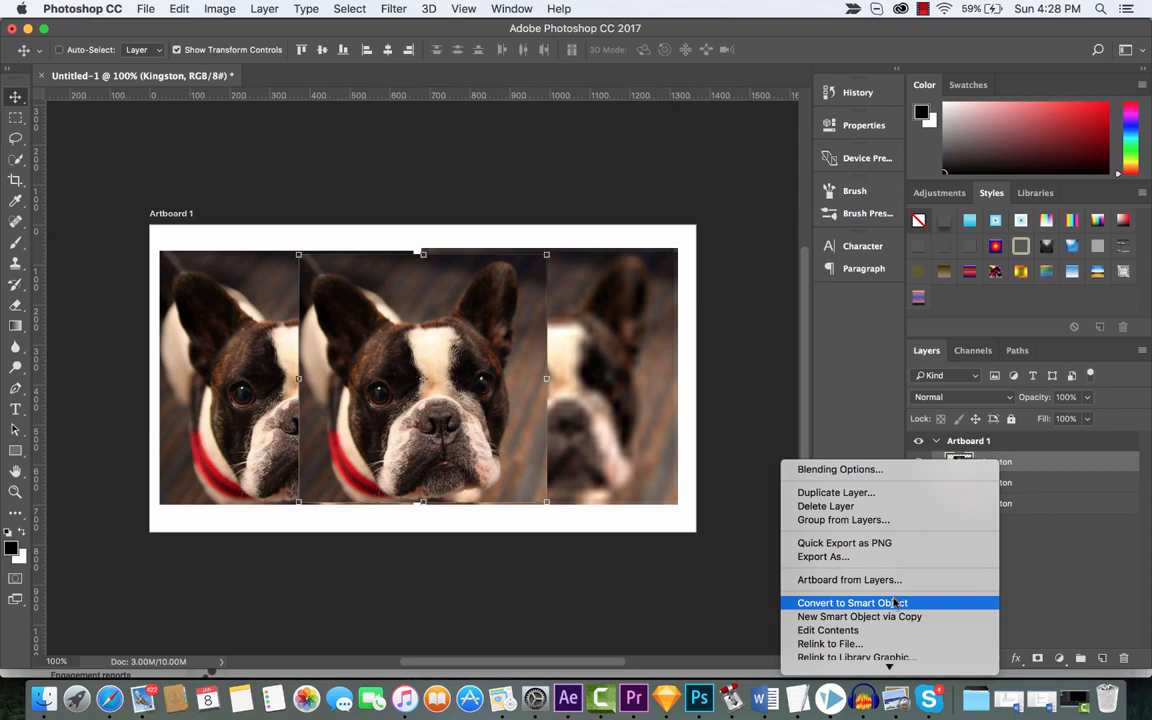
click(851, 602)
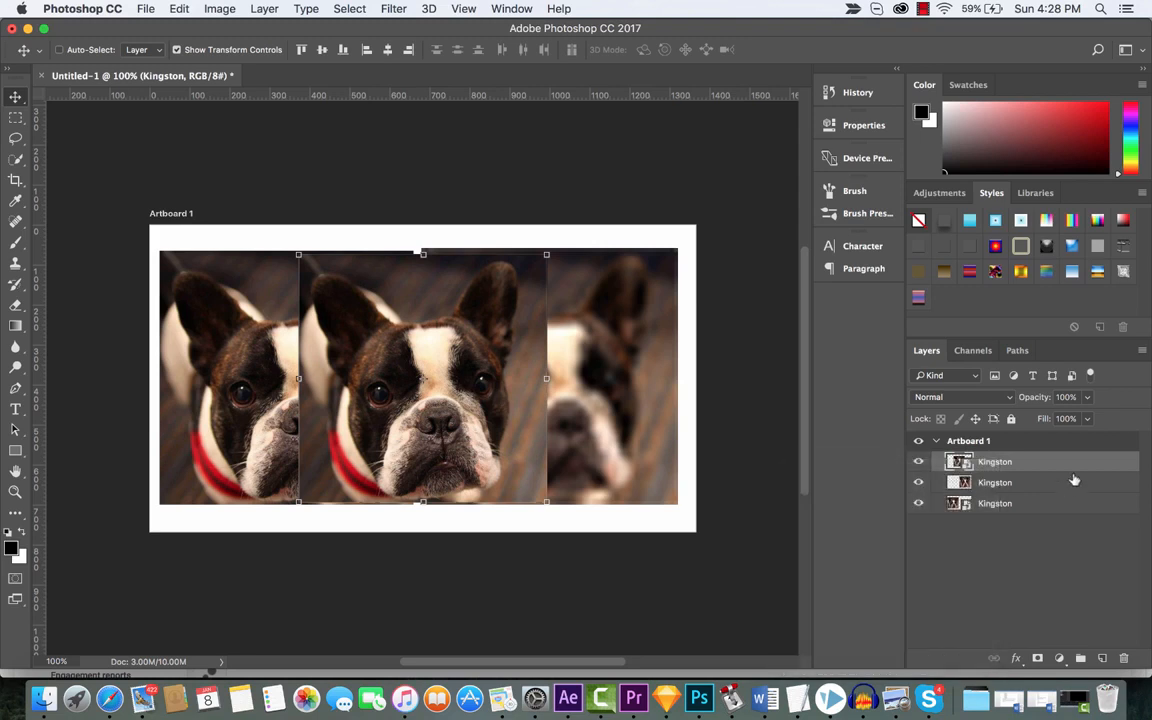
right_click(995, 461)
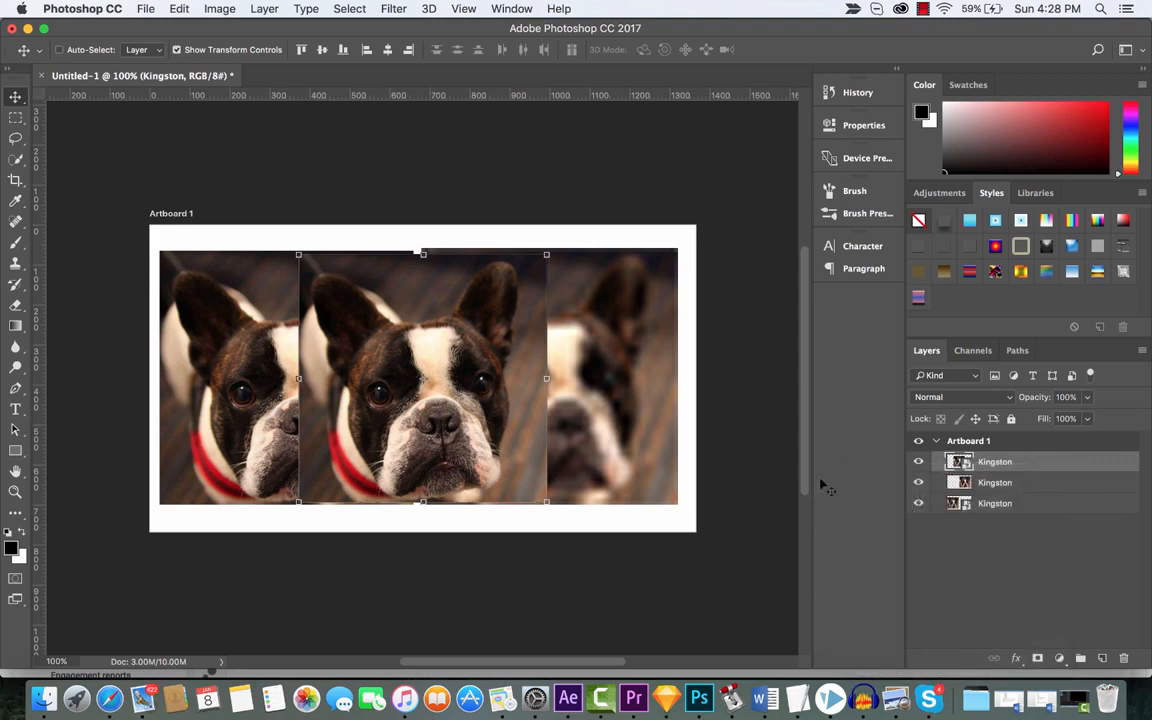
mouse_move(640, 247)
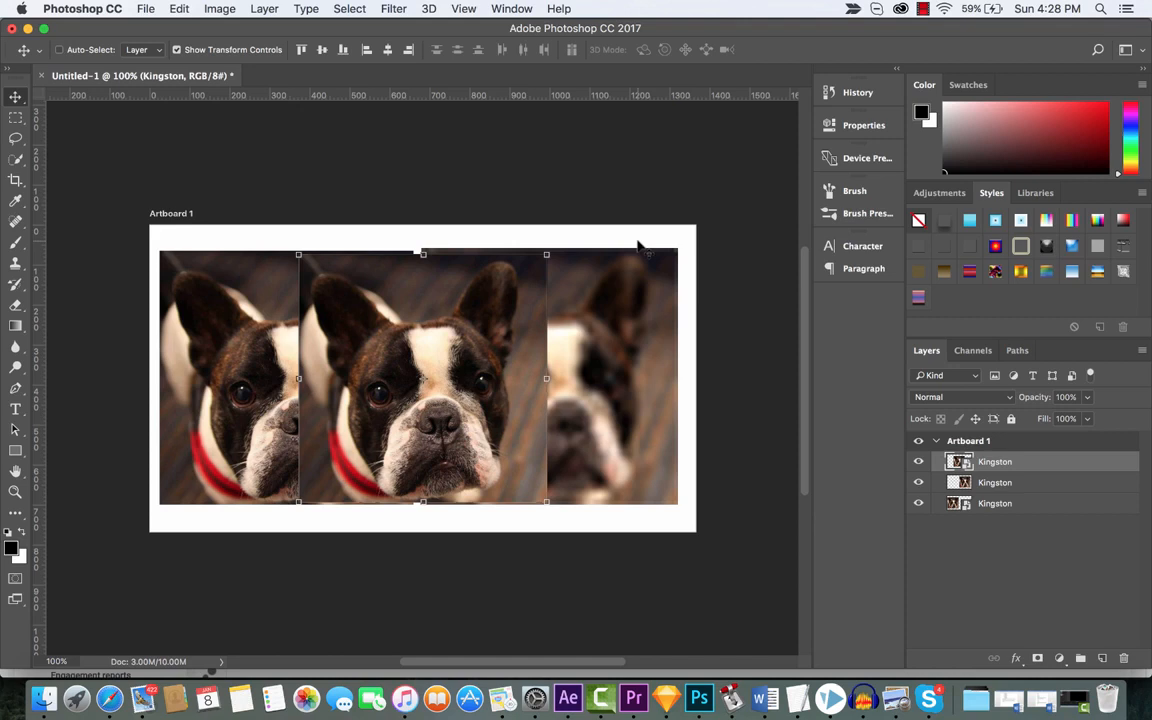
mouse_move(157, 8)
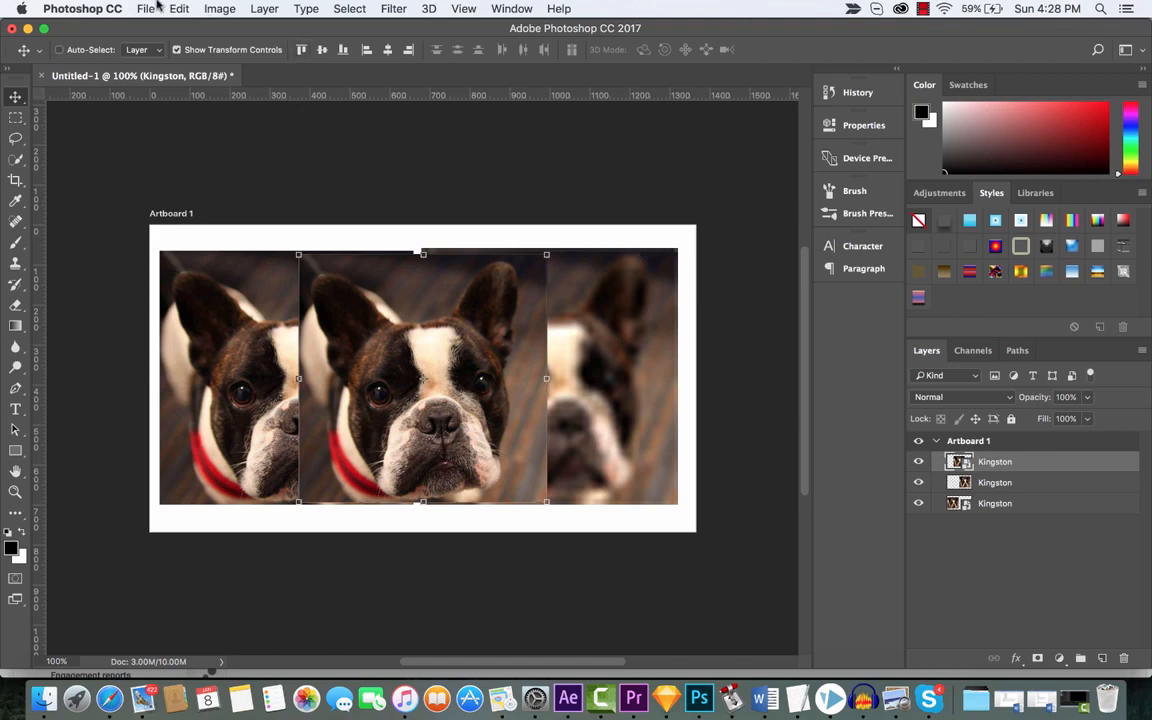